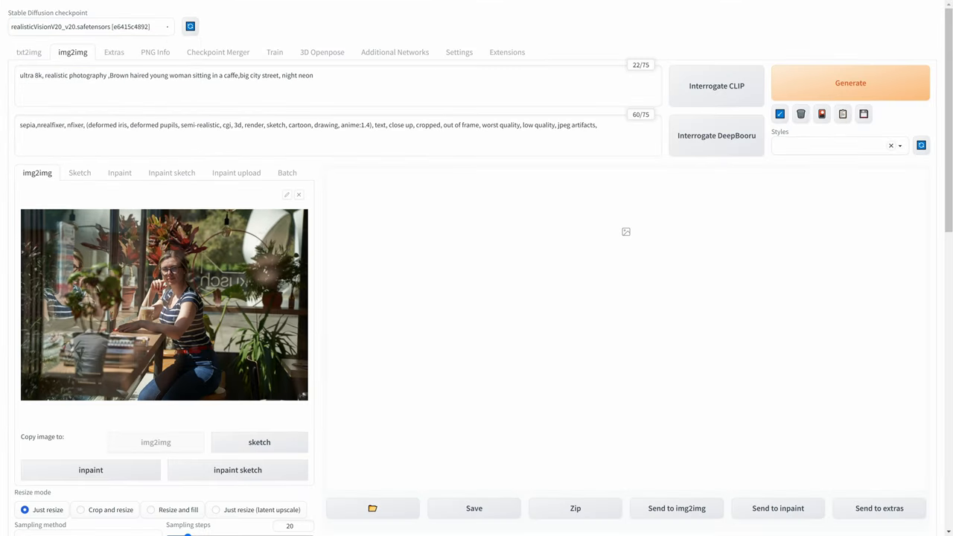
Choose the lineart_realistic preprocessor for ControlNet Unit 0.
triple_click(163, 74)
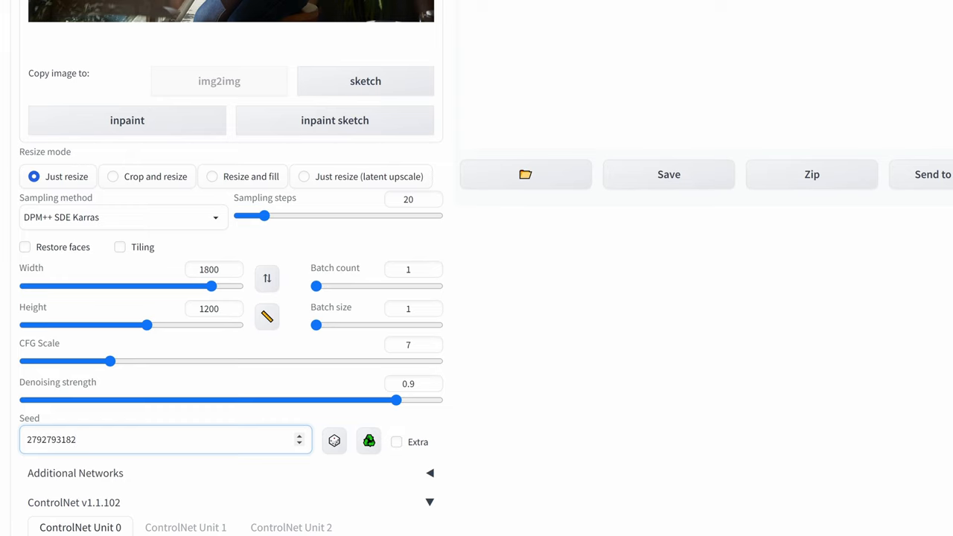
scroll(down, 3)
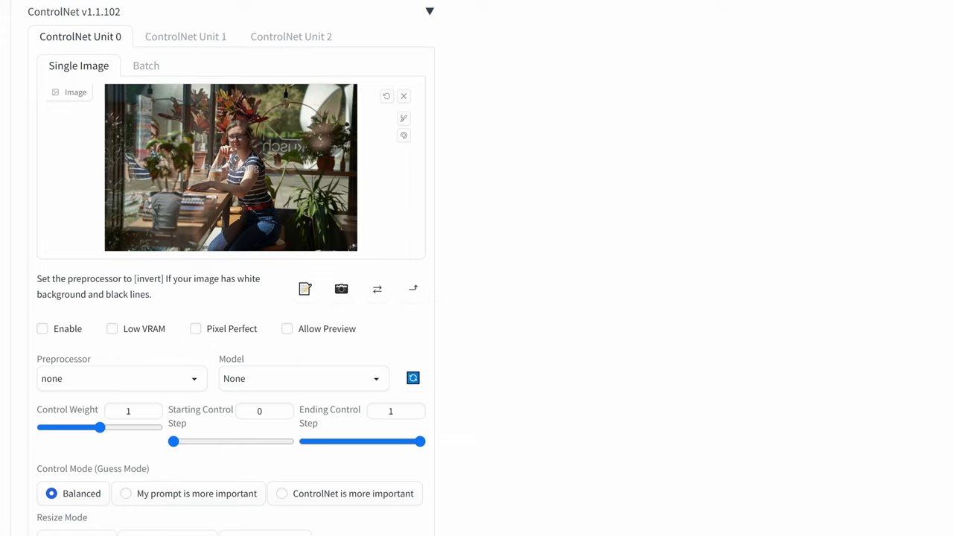
click(119, 378)
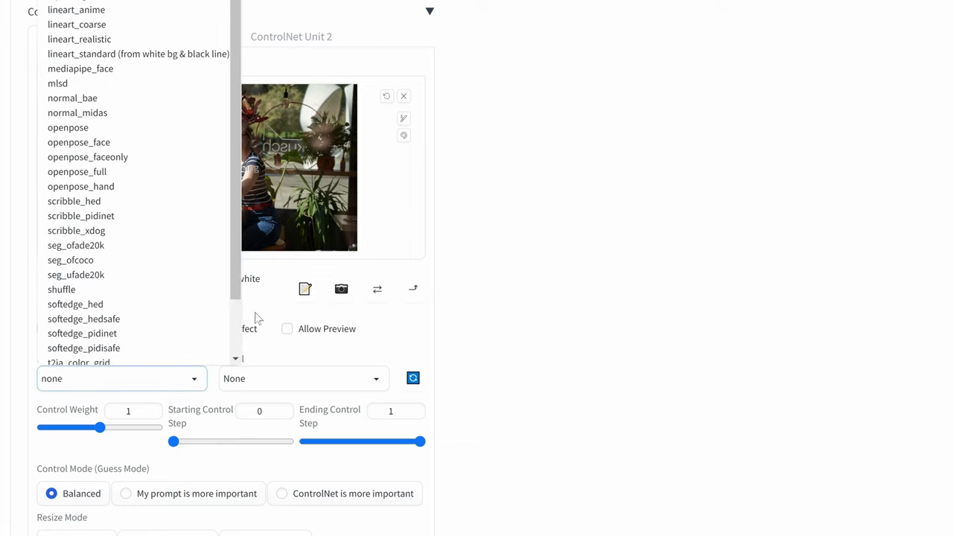
click(79, 39)
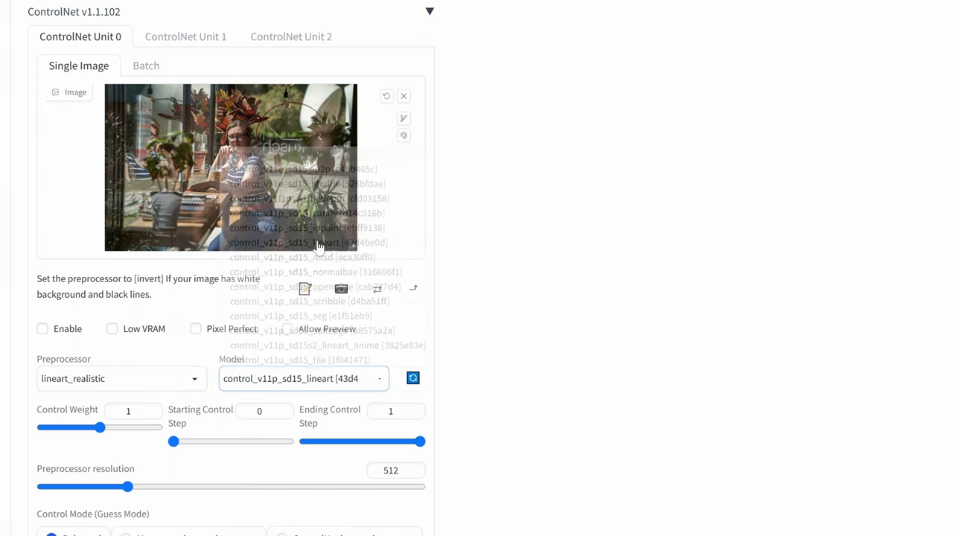
Allow preview and enable the ControlNet unit with the sd15 lineart model.
scroll(down, 3)
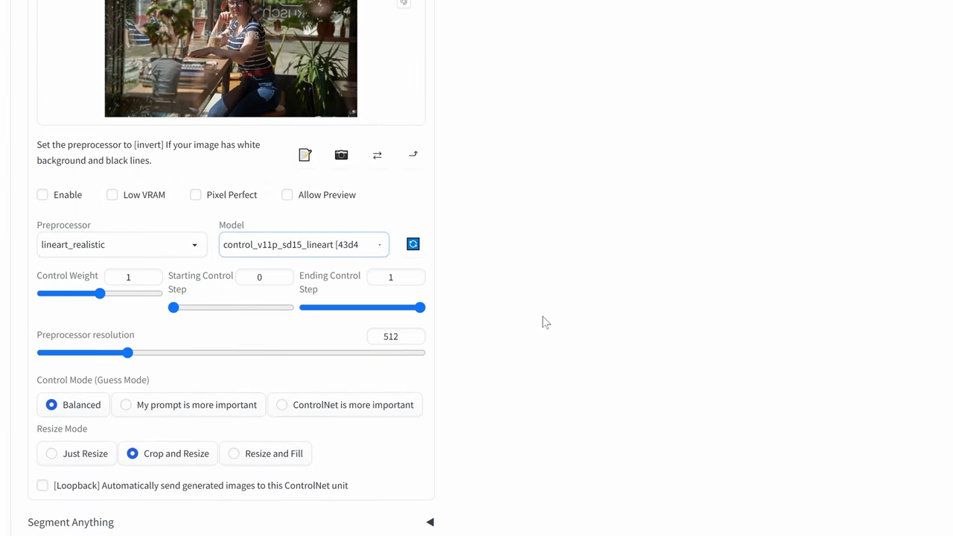
mouse_move(539, 317)
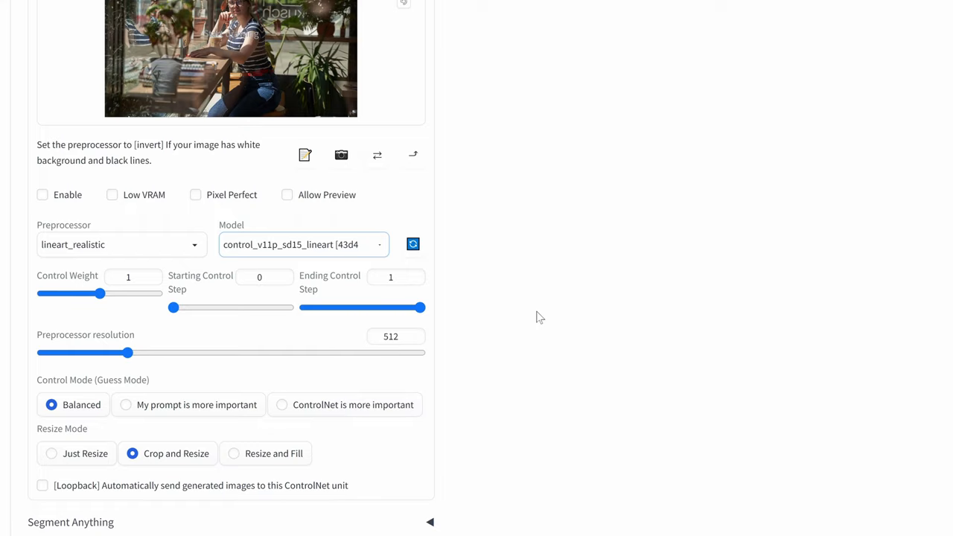
click(286, 195)
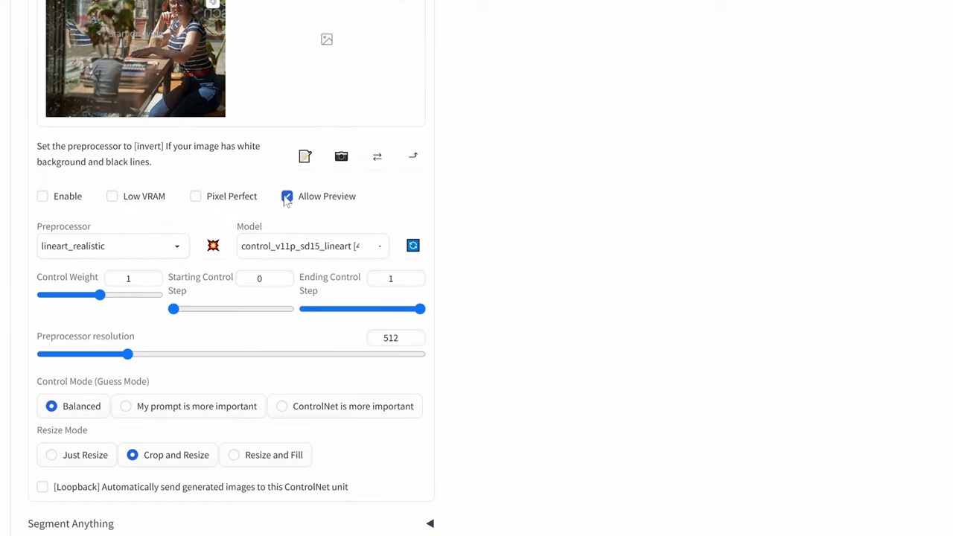
click(42, 197)
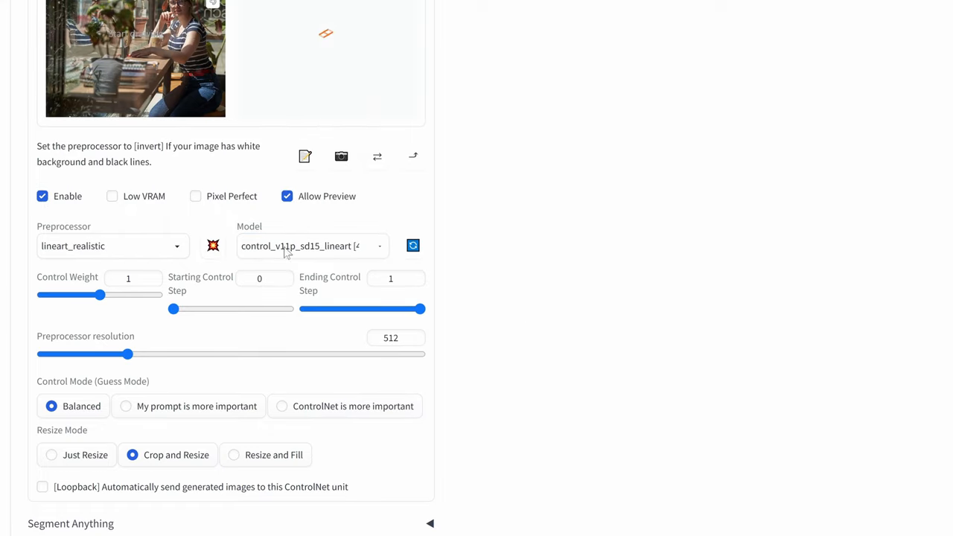
mouse_move(610, 235)
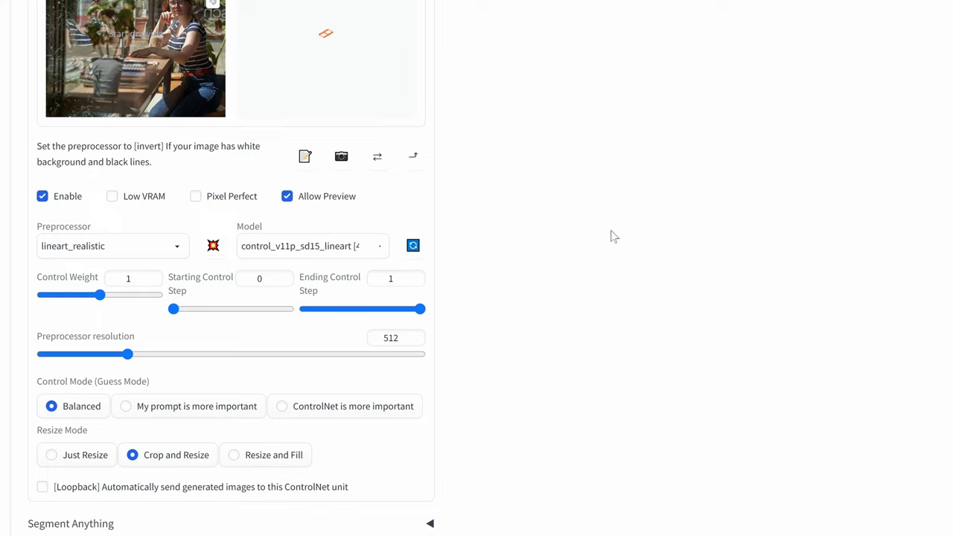
mouse_move(610, 229)
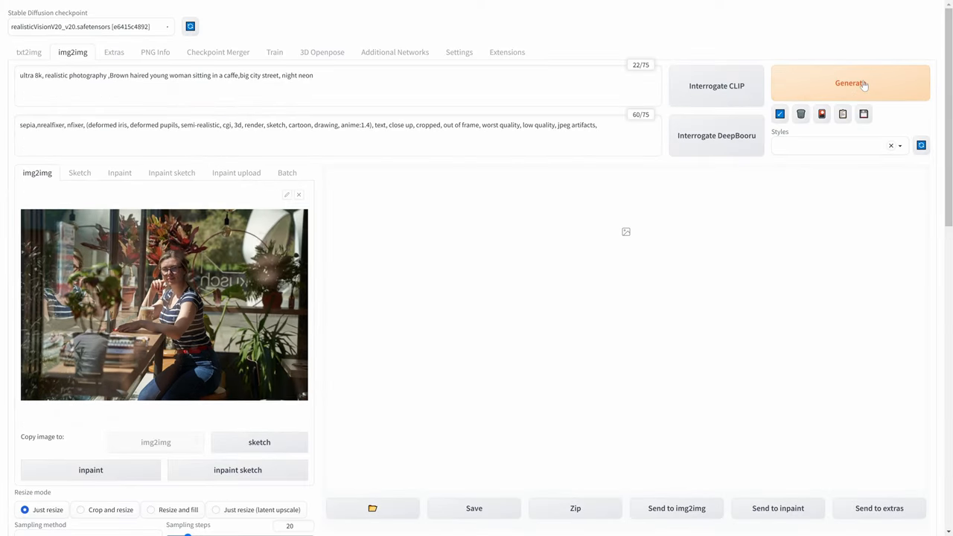
Generate the cafe image, then upscale it 3× with 4x-UltraSharp in Extras.
click(852, 84)
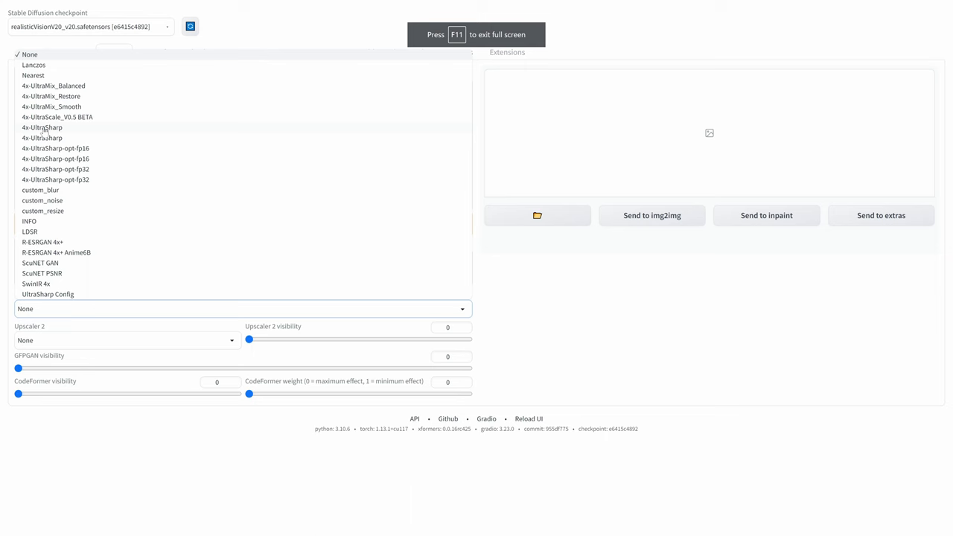
click(42, 128)
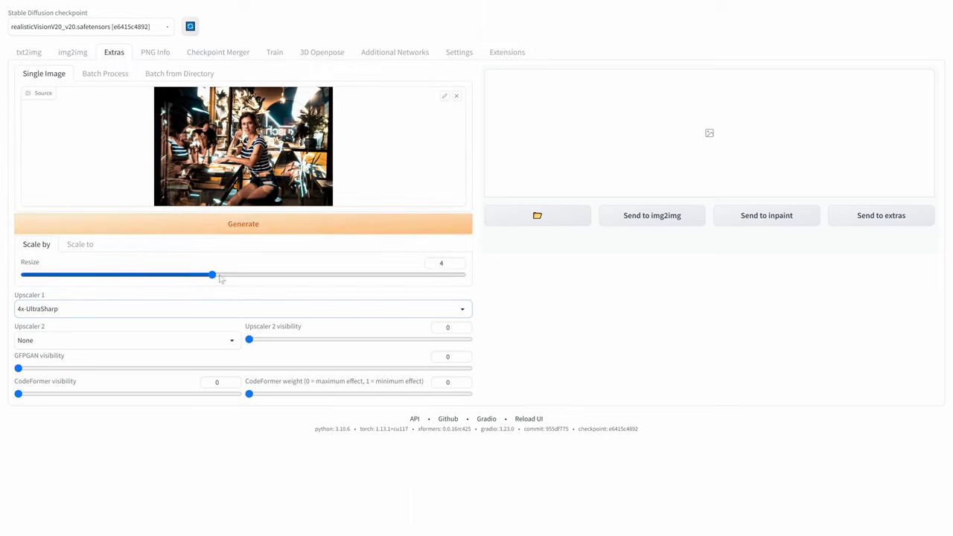
drag(211, 274, 149, 274)
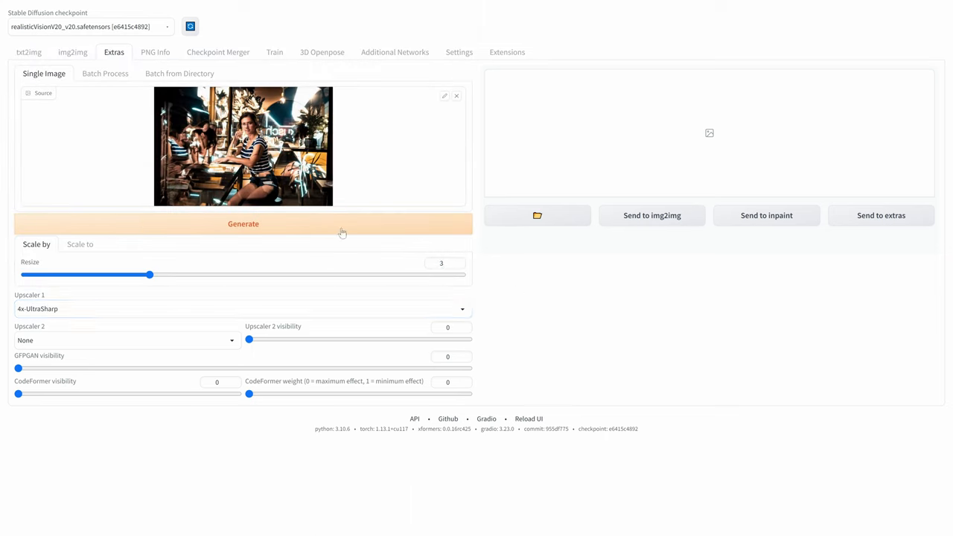
click(243, 223)
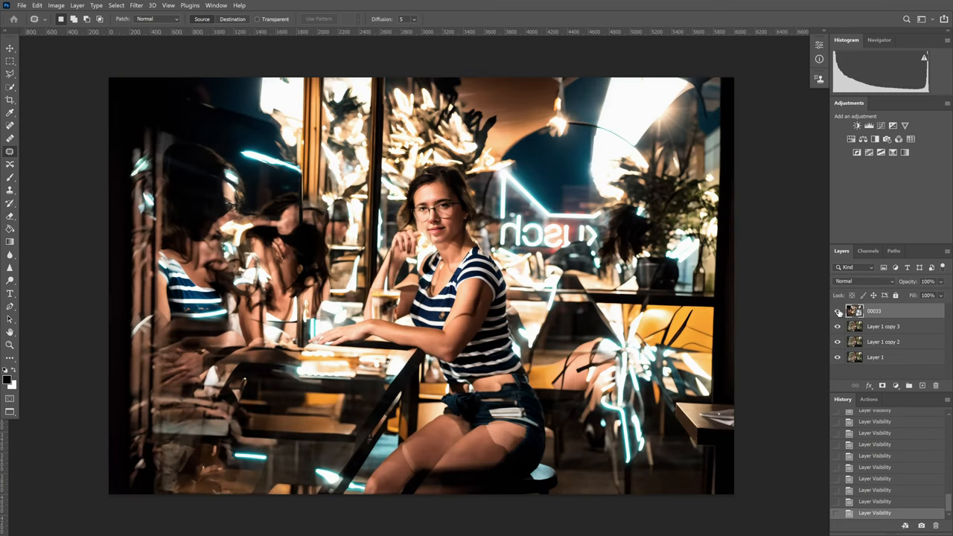
Prepare the 00033 layer's mask for brushing it into the Layer 1 copies.
right_click(875, 311)
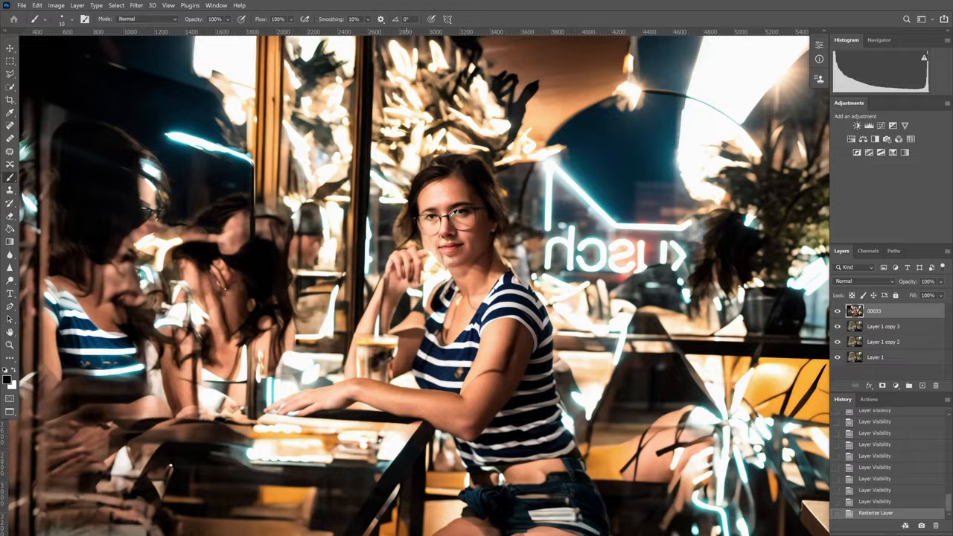
click(883, 385)
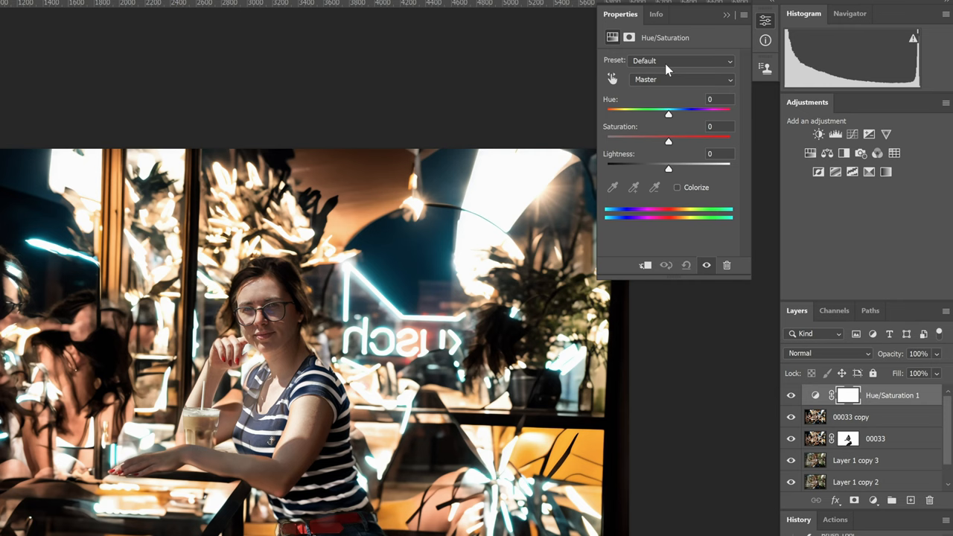
mouse_move(673, 84)
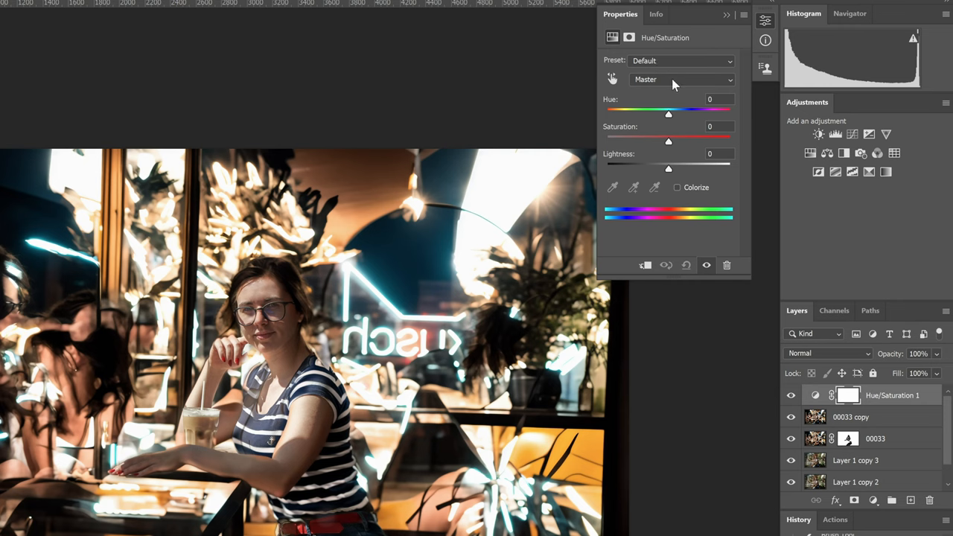
Lower the saturation of the Yellows range in the Hue/Saturation adjustment.
click(682, 81)
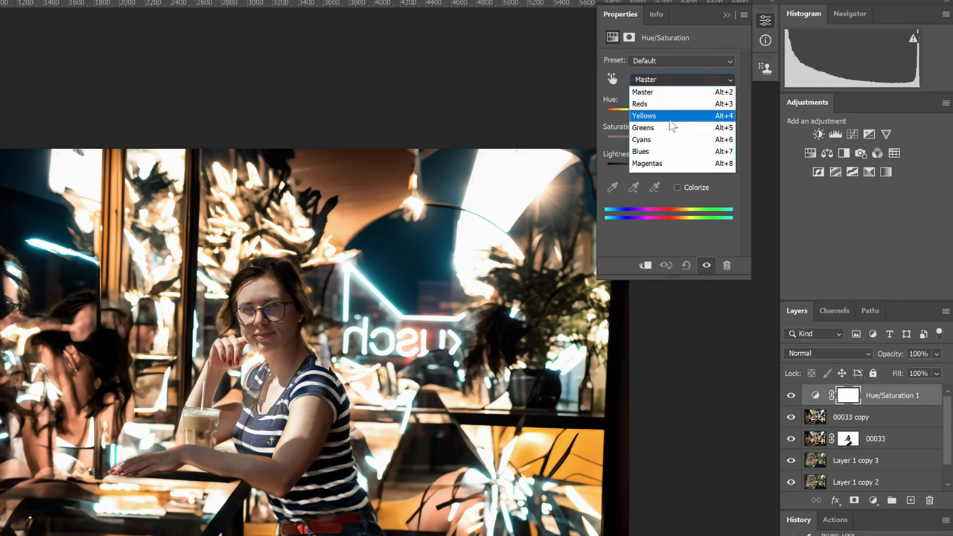
click(643, 116)
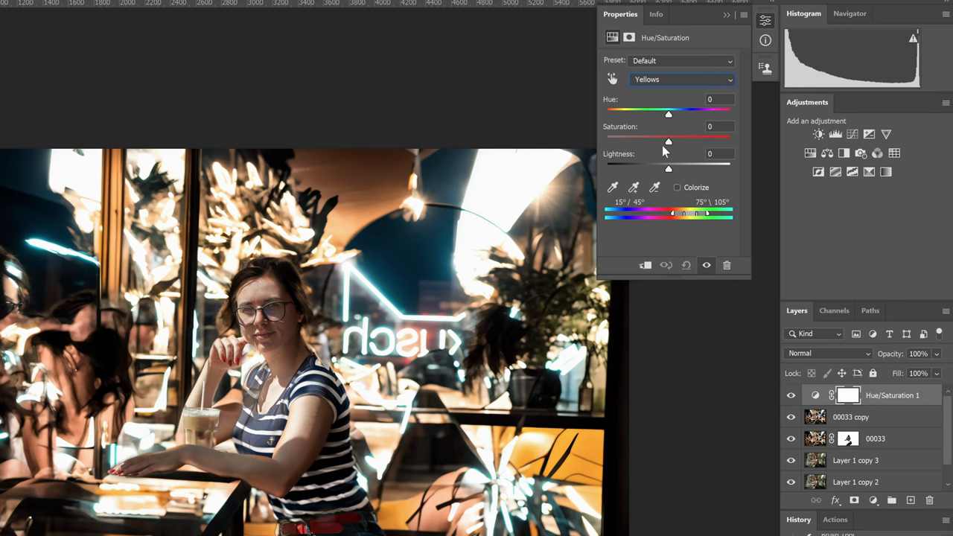
drag(667, 140, 634, 140)
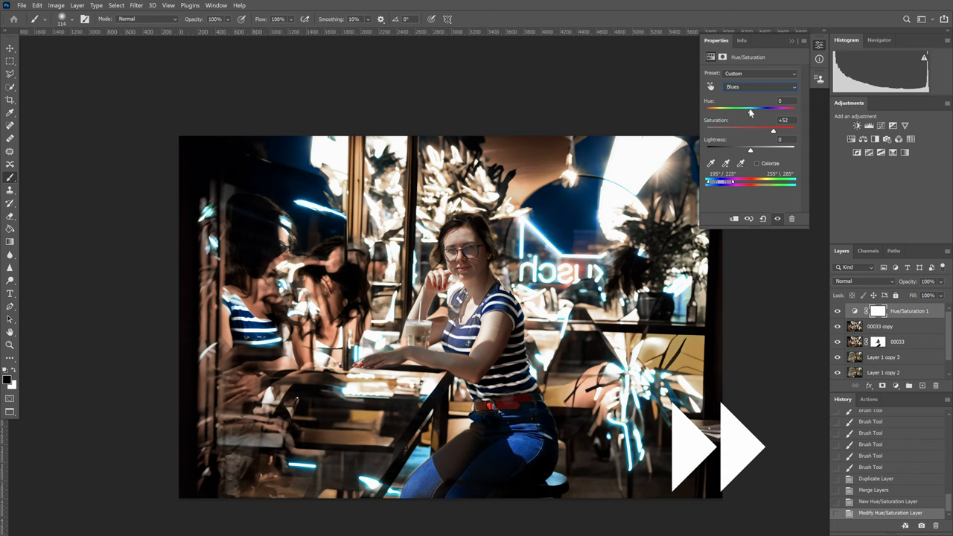
click(759, 87)
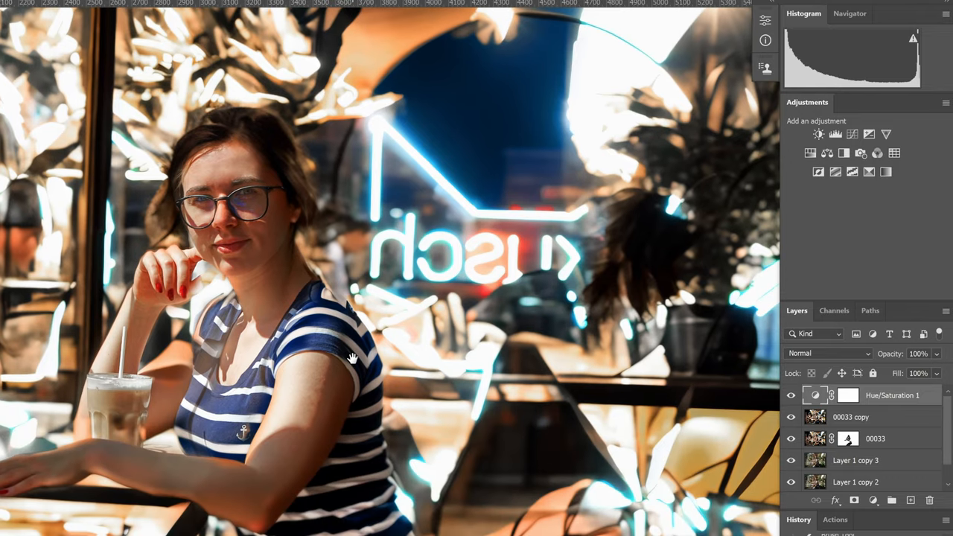
mouse_move(883, 409)
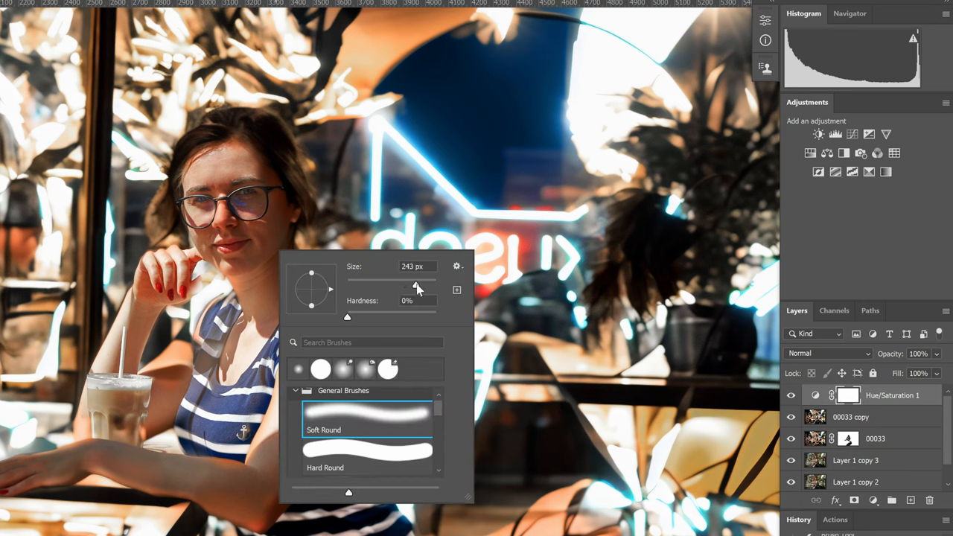
Set a large soft round brush around 243 px for painting the Hue/Saturation mask.
drag(408, 289, 423, 286)
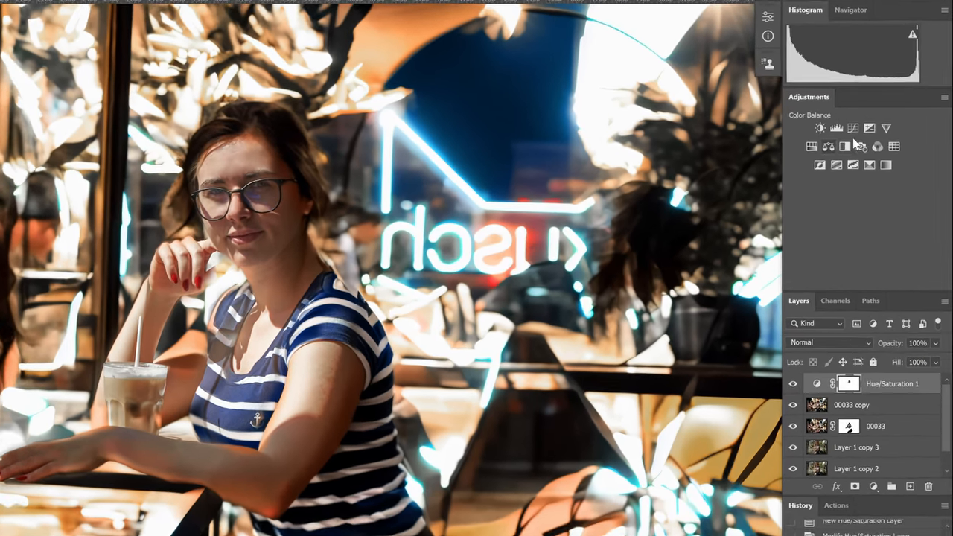
Add a Curves adjustment layer and place the first points on the shadow end.
click(849, 128)
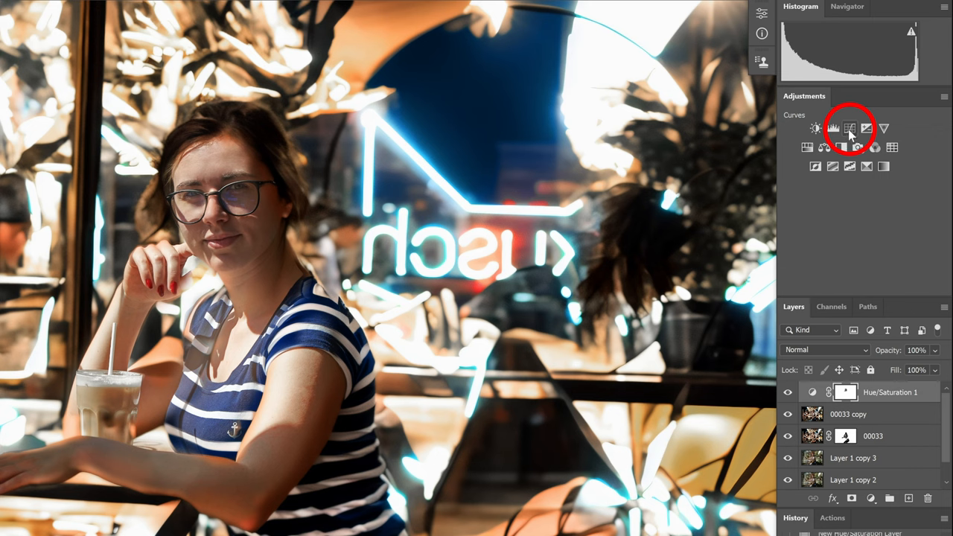
click(848, 128)
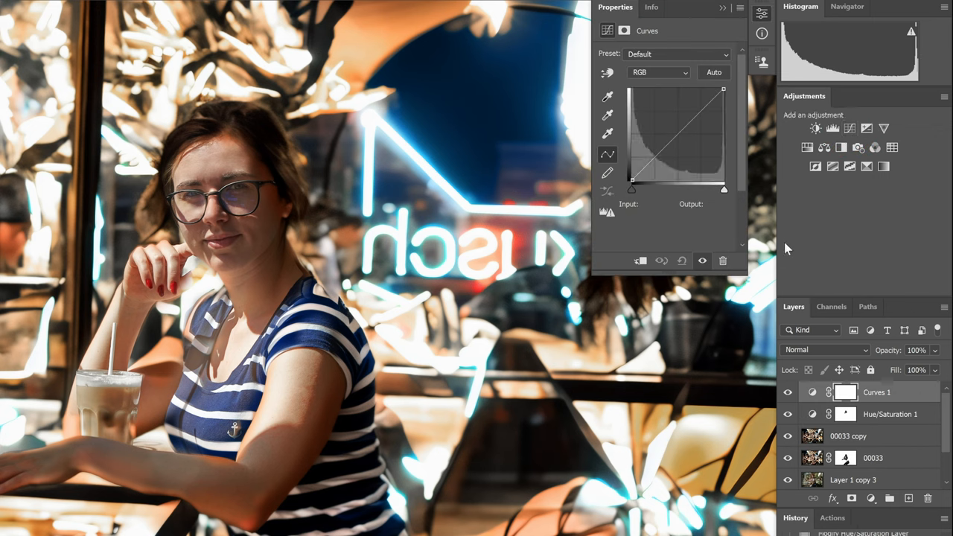
click(631, 182)
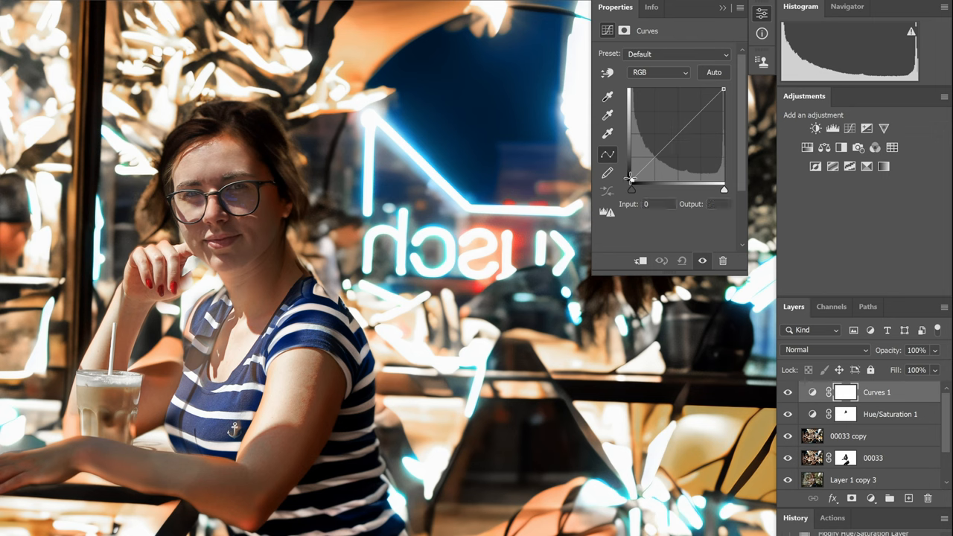
drag(632, 186, 628, 176)
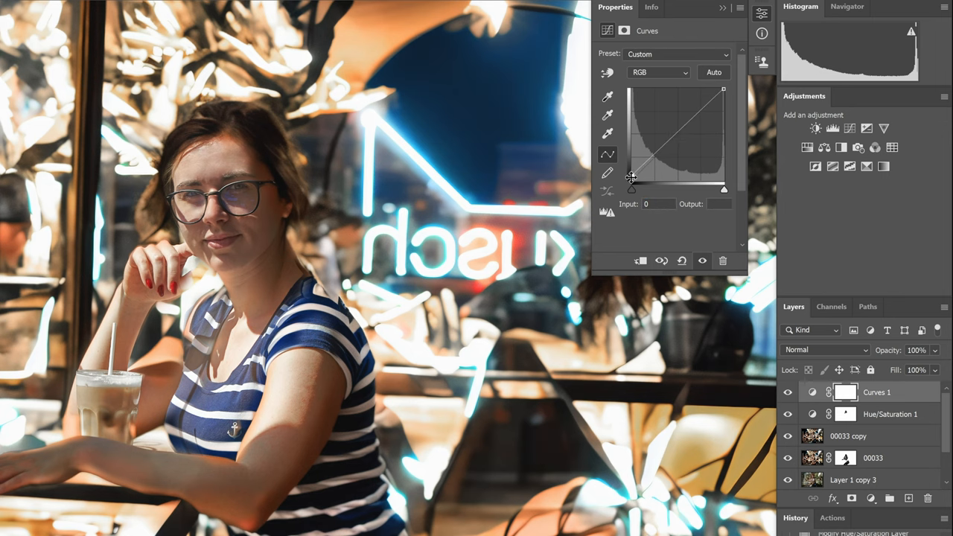
drag(631, 176, 722, 92)
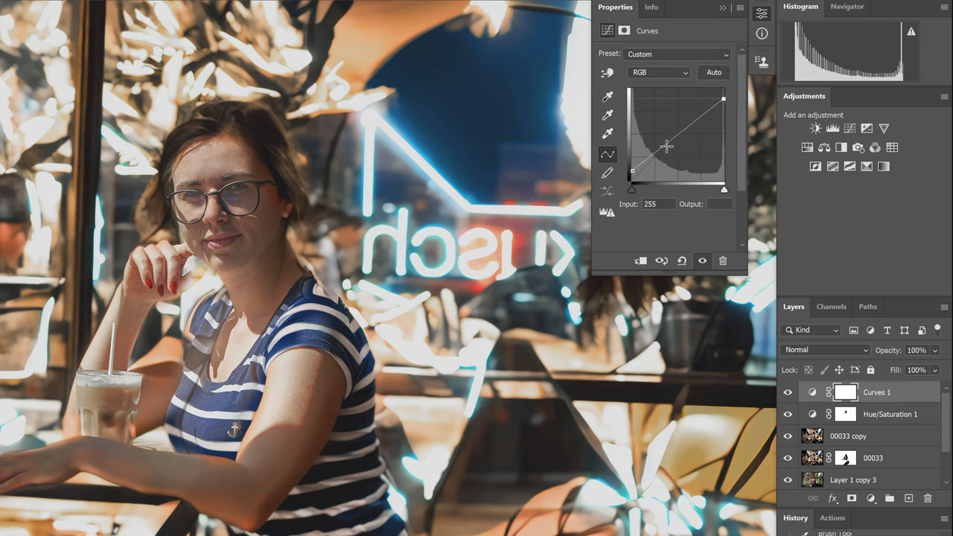
Shape the curve into an S: shadows down, midtones and highlights up.
drag(667, 146, 655, 152)
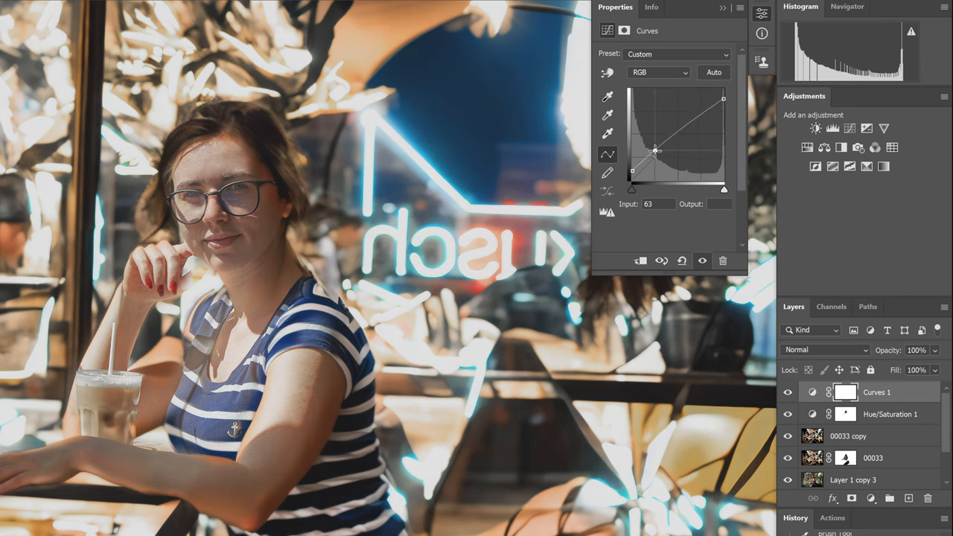
drag(654, 152, 658, 156)
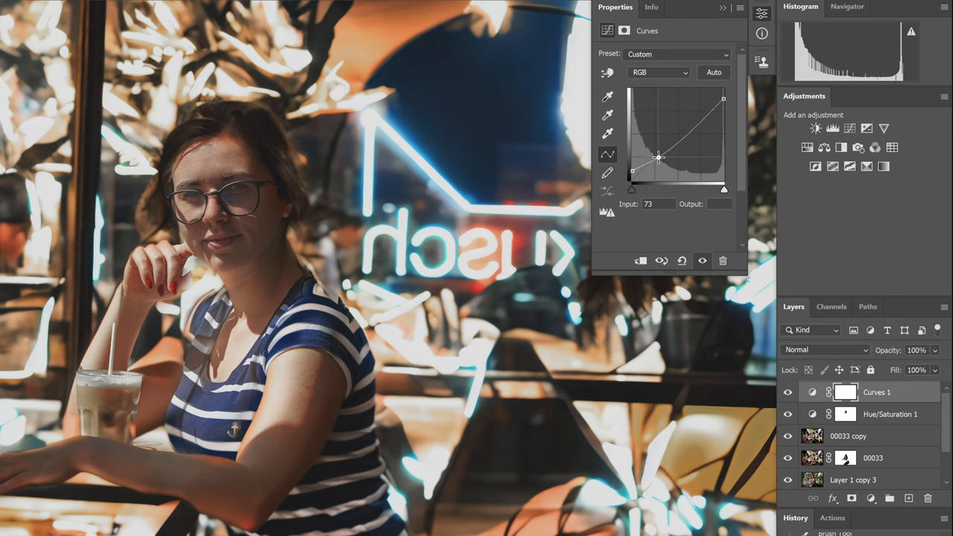
drag(658, 156, 682, 125)
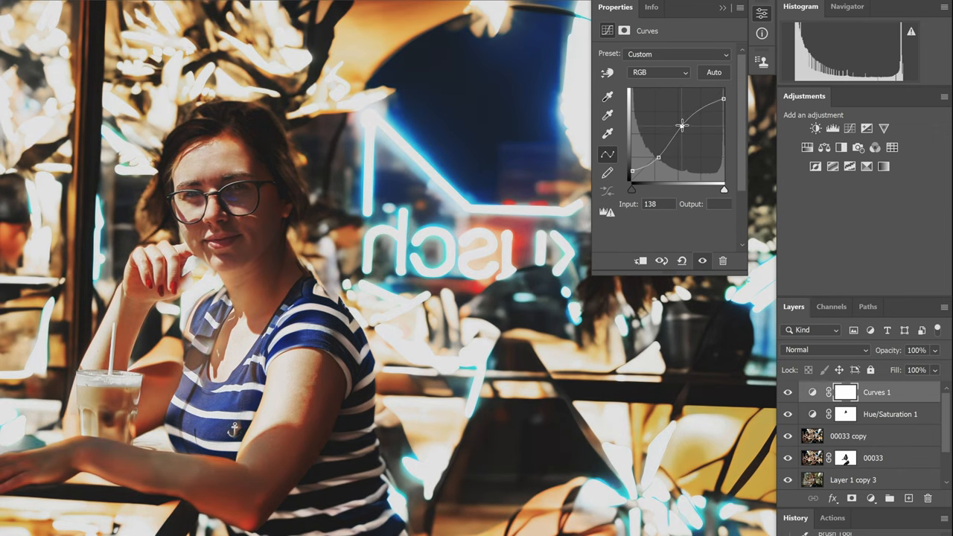
drag(682, 125, 682, 122)
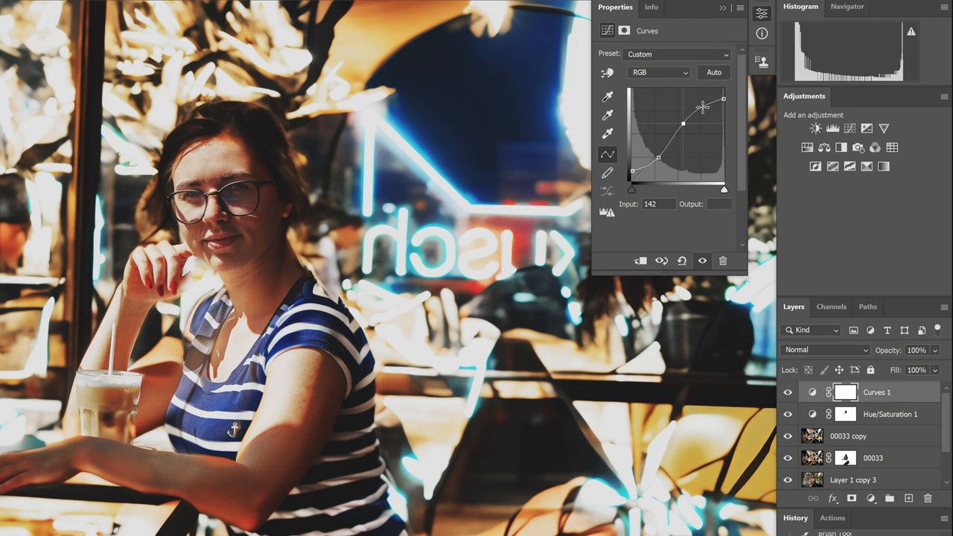
drag(699, 107, 703, 112)
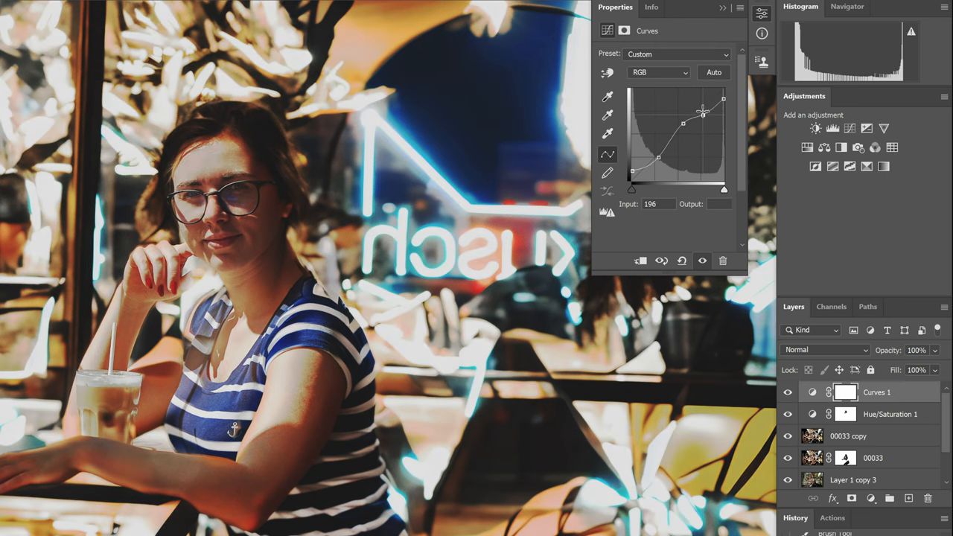
drag(703, 112, 698, 107)
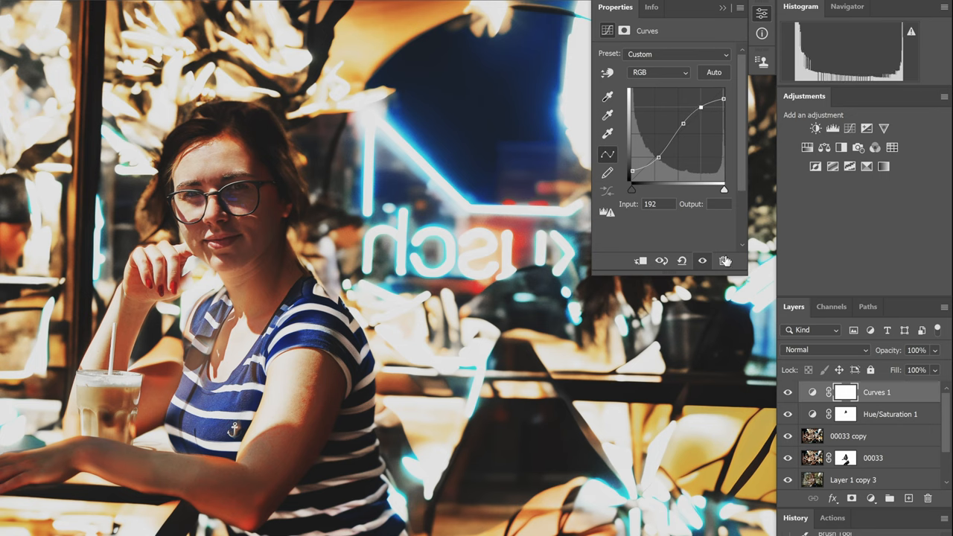
Select the Curves 1 layer mask and dismiss its Properties panel for painting.
click(844, 391)
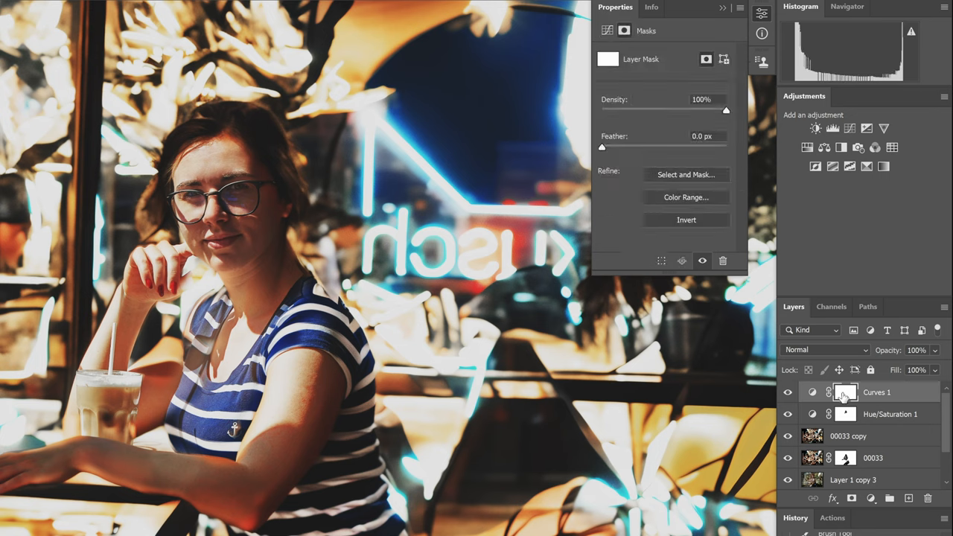
click(846, 391)
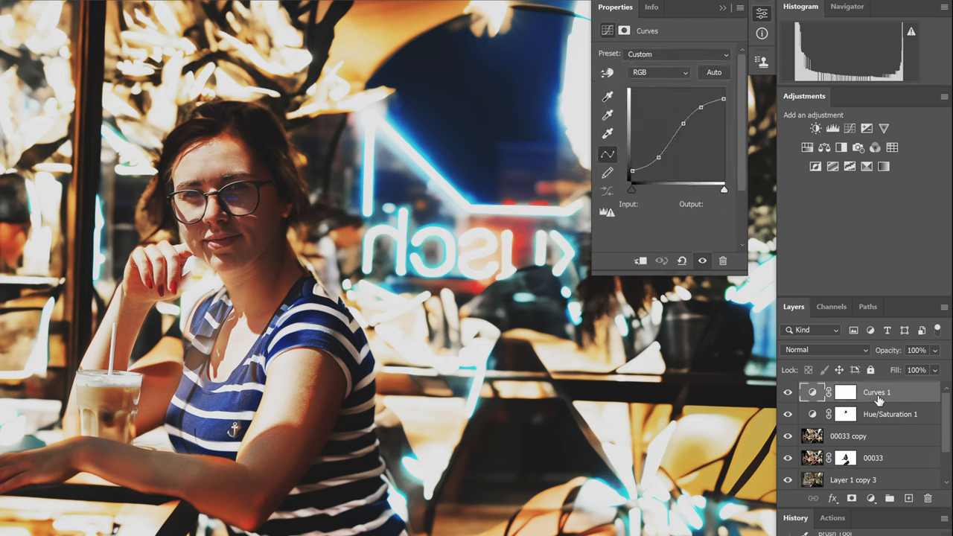
click(846, 393)
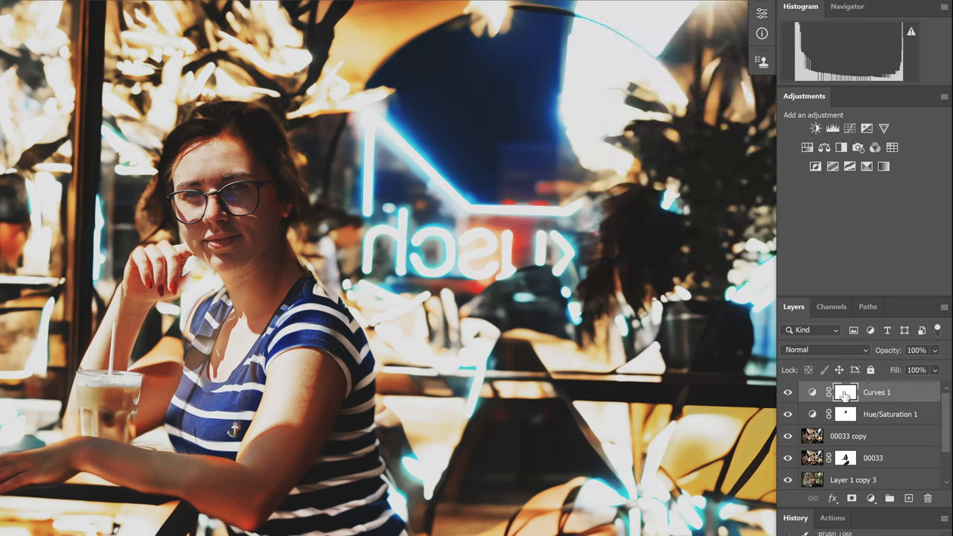
click(845, 392)
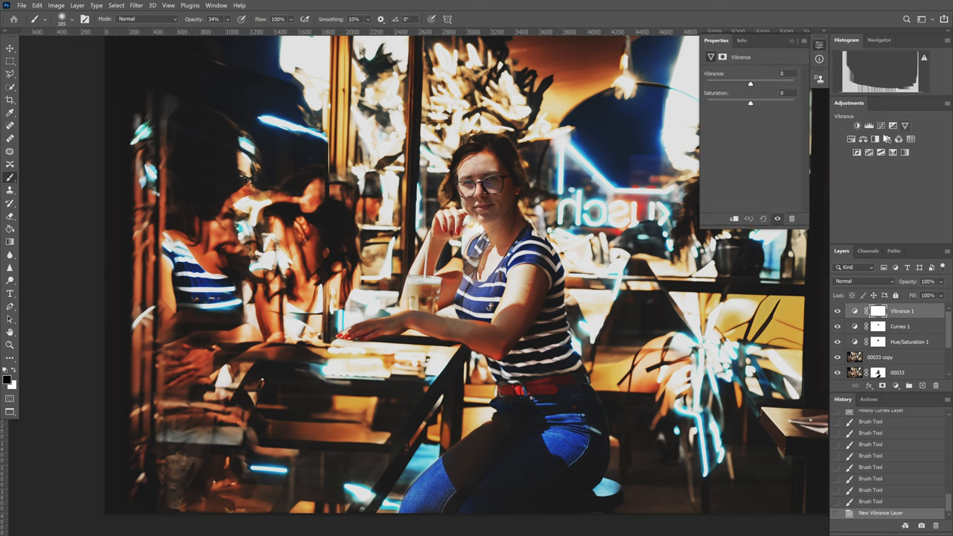
Raise the Vibrance slider on the new Vibrance adjustment layer.
drag(750, 84, 750, 83)
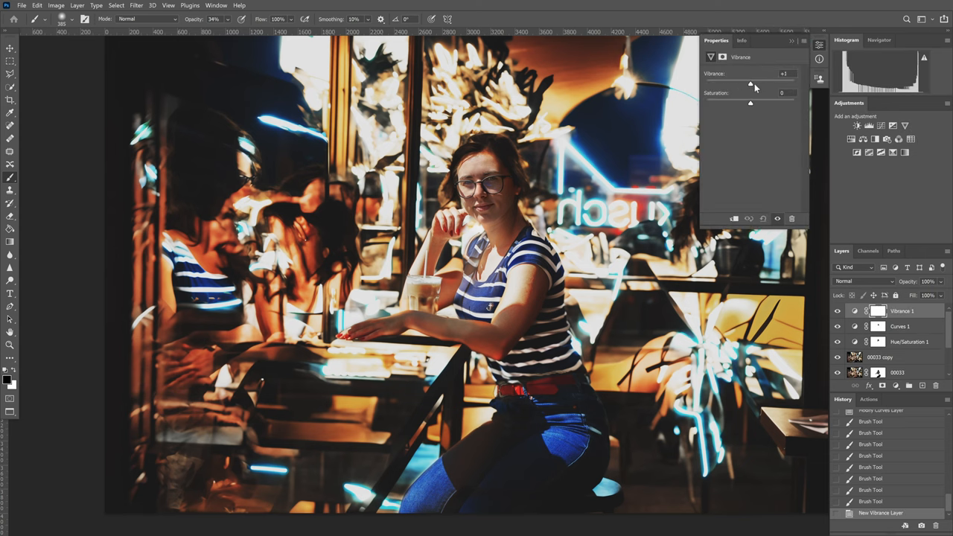
drag(751, 84, 772, 83)
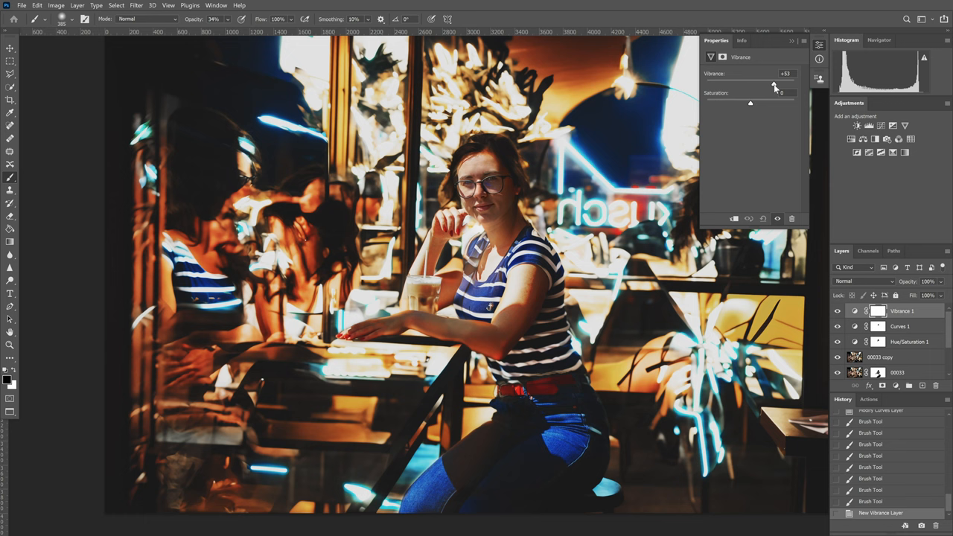
drag(771, 83, 767, 83)
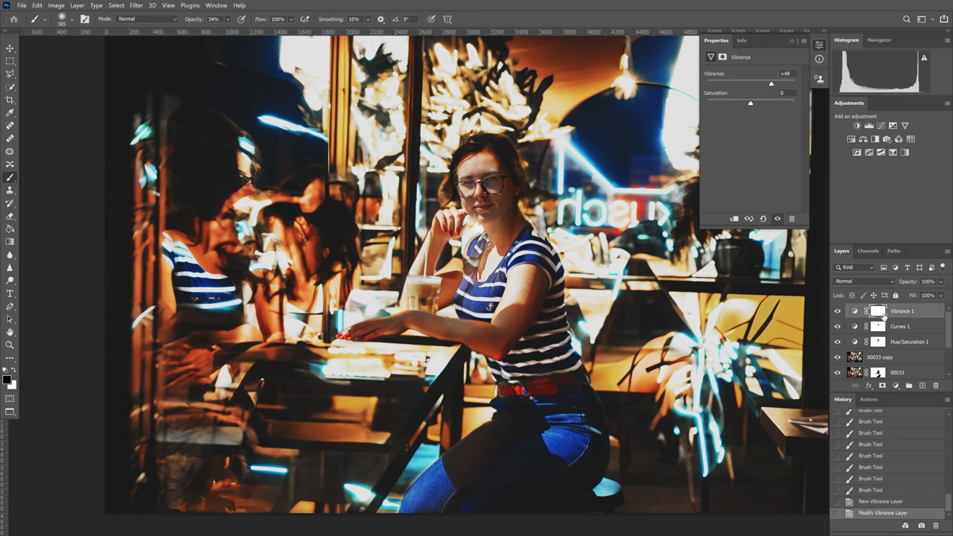
Copy the Curves mask onto the Vibrance layer, replacing its existing mask.
click(877, 311)
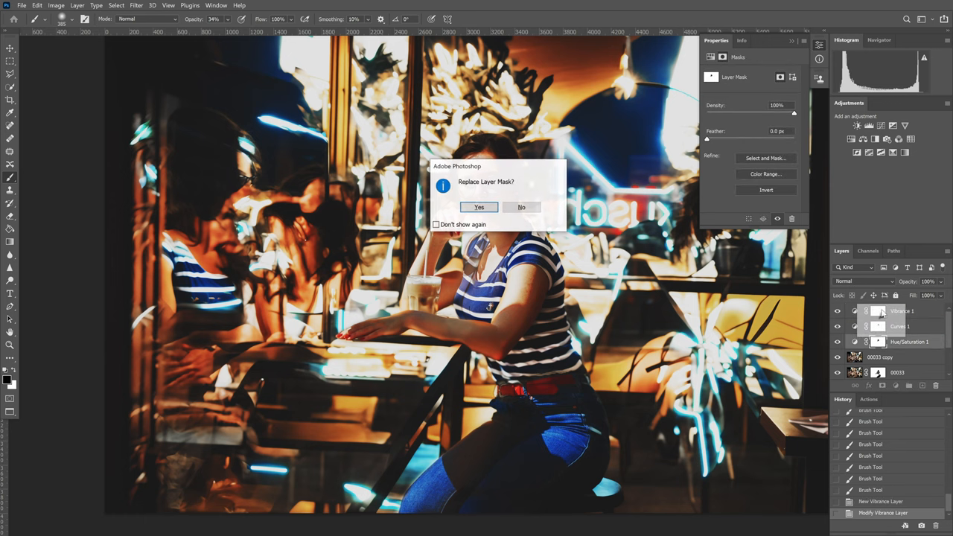
click(480, 207)
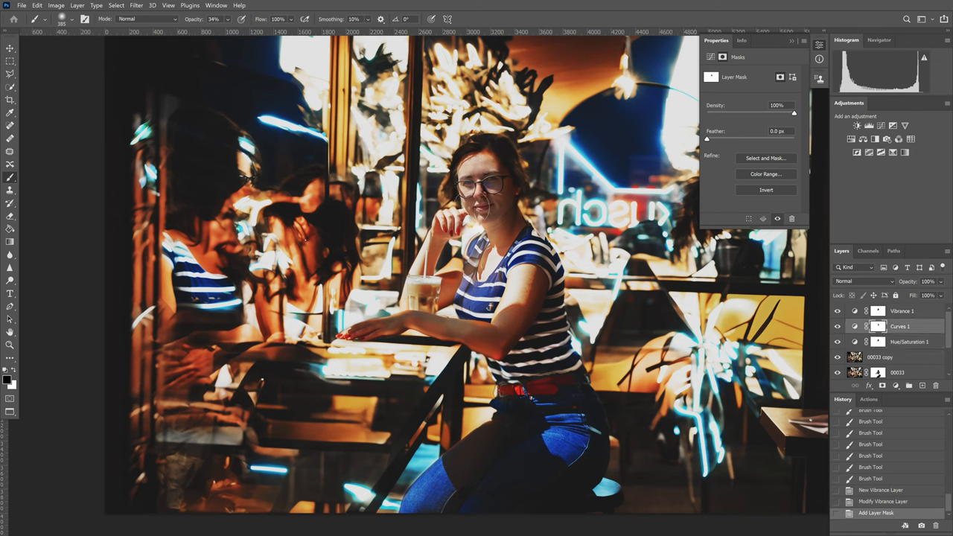
click(491, 216)
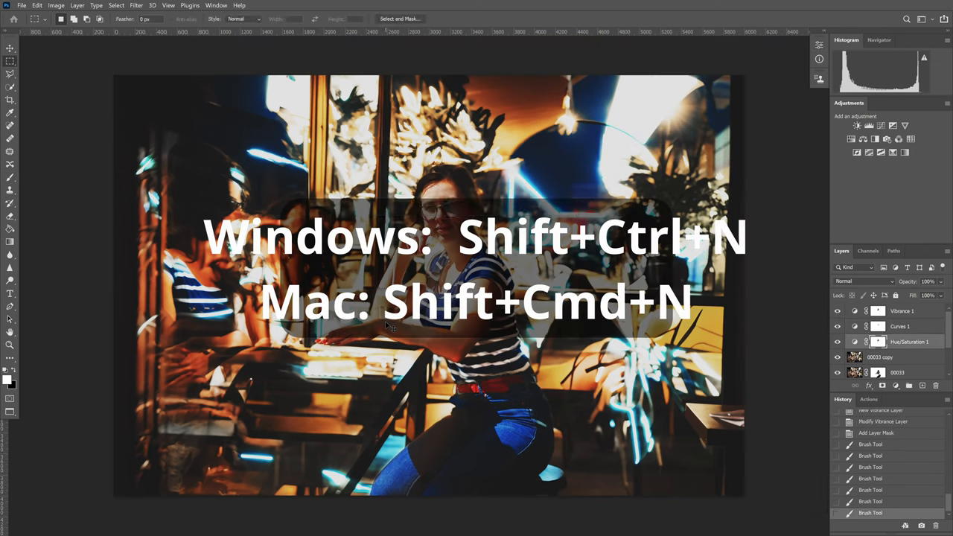
On a new black layer, fill the elliptical selections yellow and Gaussian-blur them.
key(shift+ctrl+n)
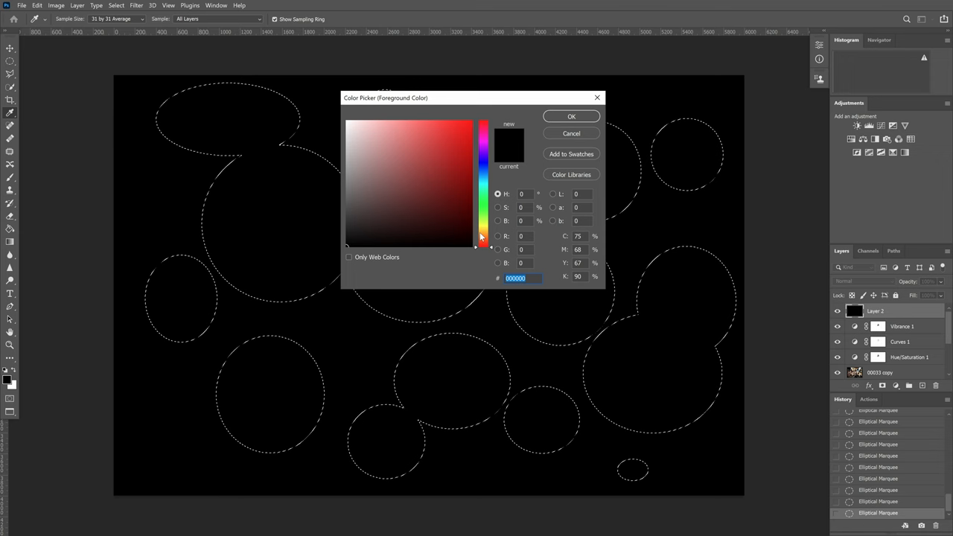
click(571, 116)
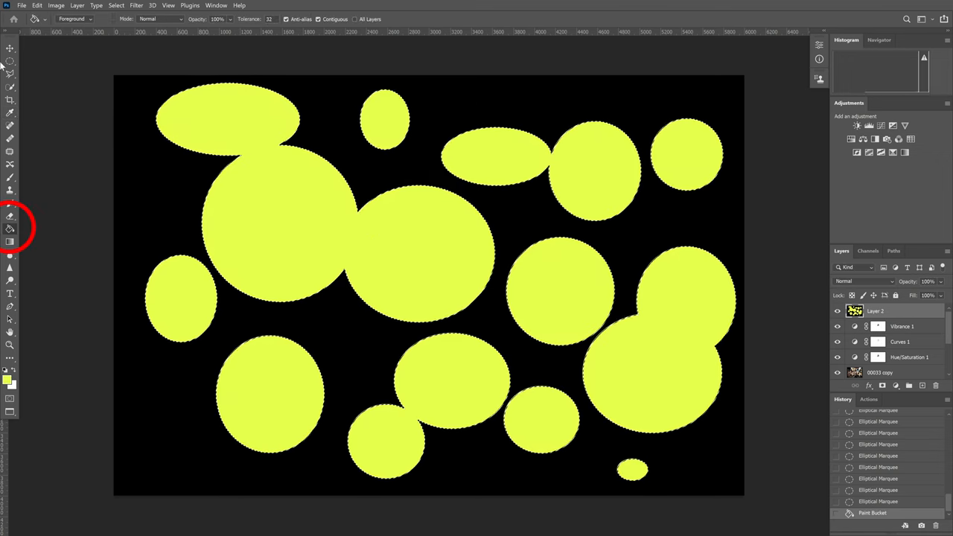
click(136, 6)
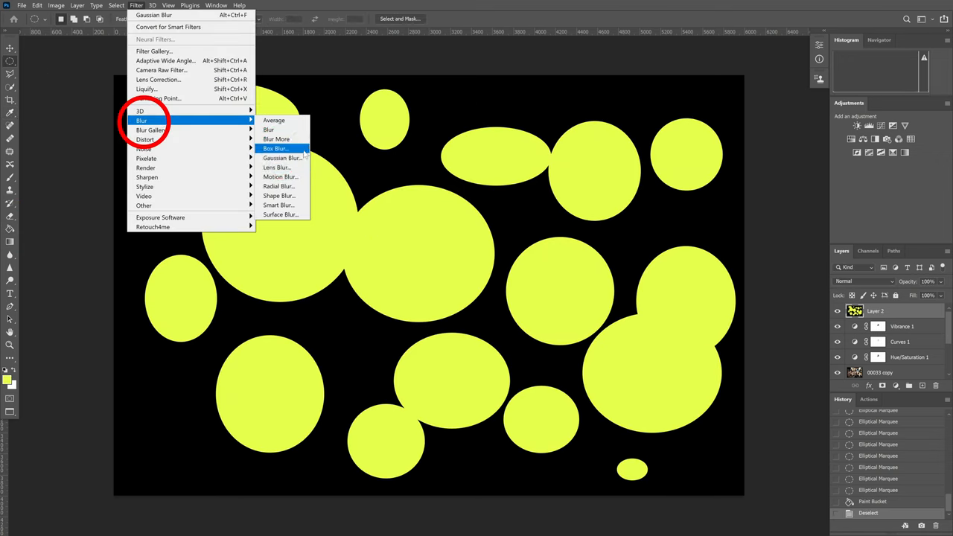
click(280, 158)
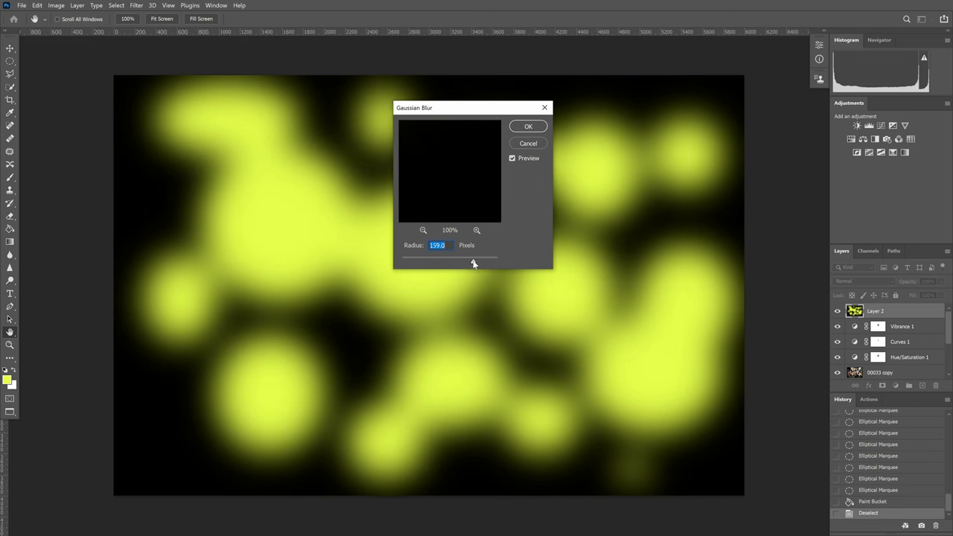
click(527, 125)
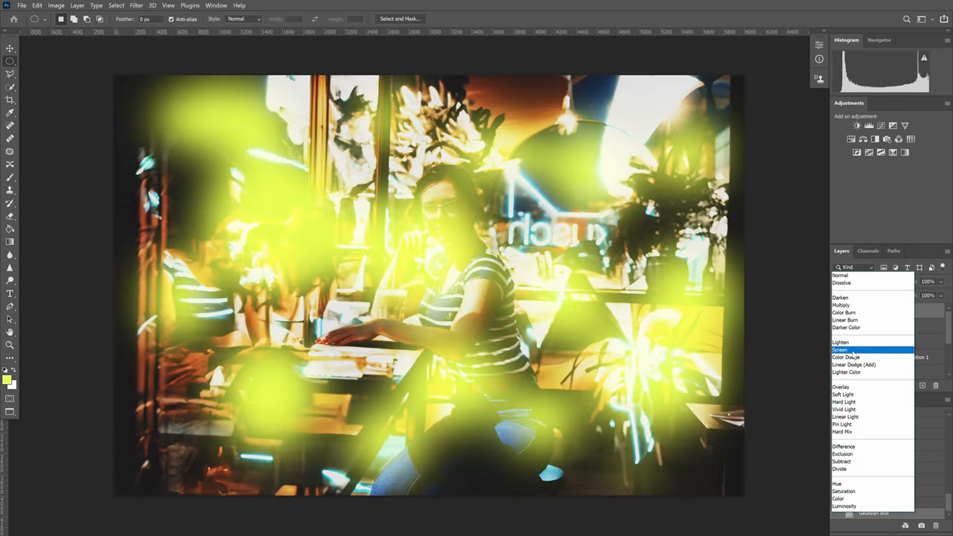
Blend the glow layer as Screen and shift its hue toward warm orange with Ctrl+U.
click(839, 348)
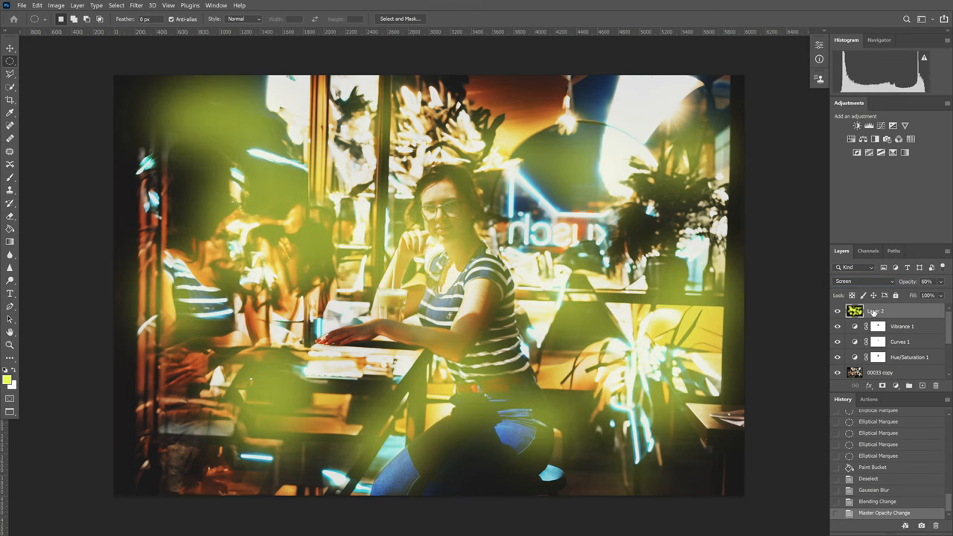
key(ctrl+u)
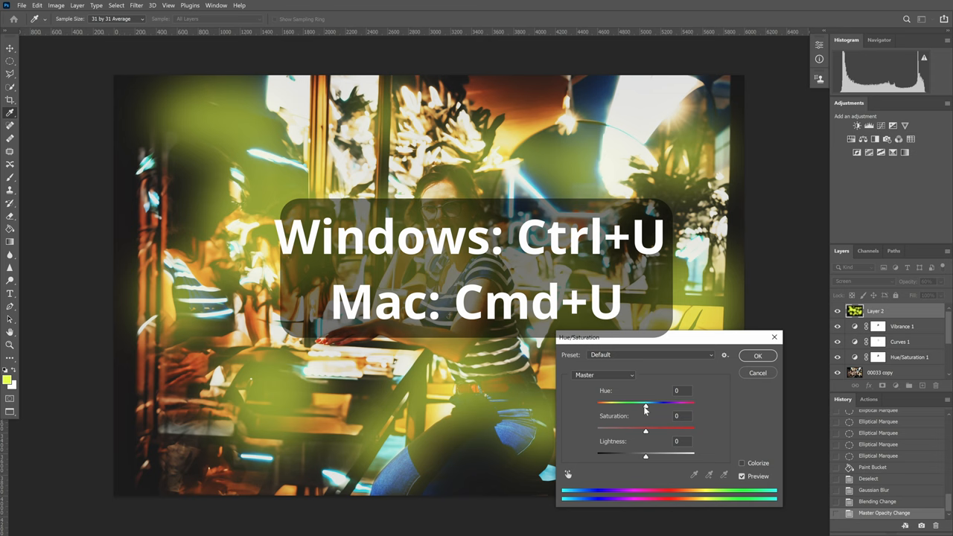
drag(646, 402, 628, 402)
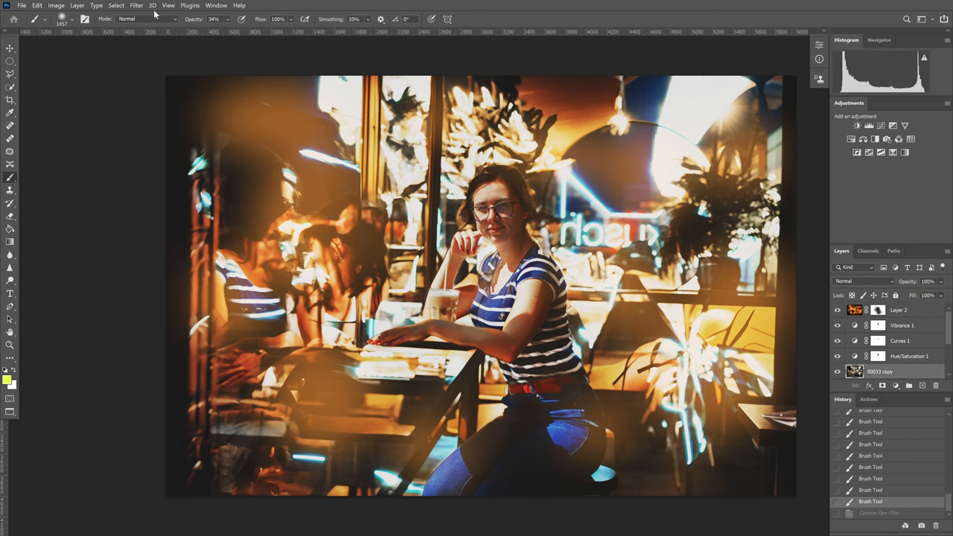
click(137, 6)
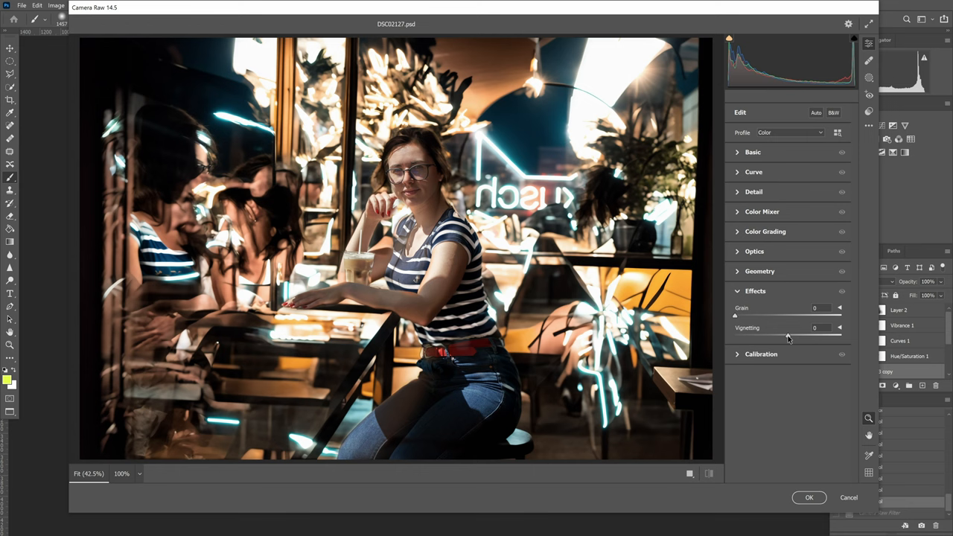
Apply a Camera Raw filter with negative Vignetting to darken edges and raised Grain for film texture.
drag(807, 328, 772, 327)
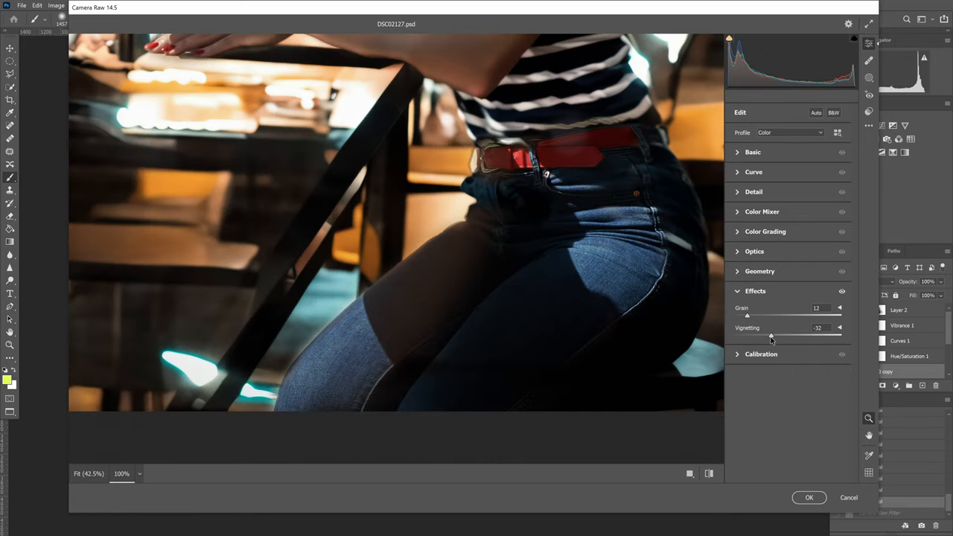
drag(747, 316, 756, 315)
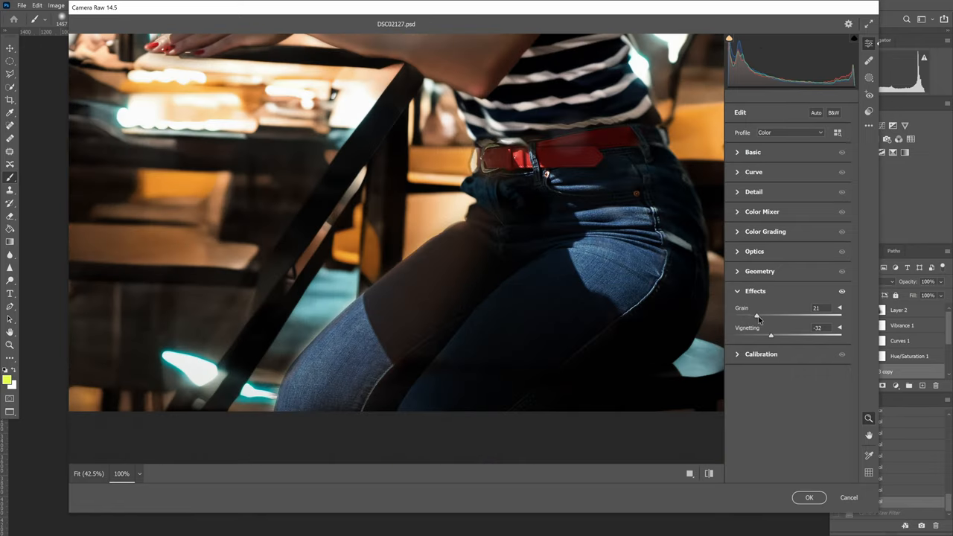
drag(772, 335, 769, 337)
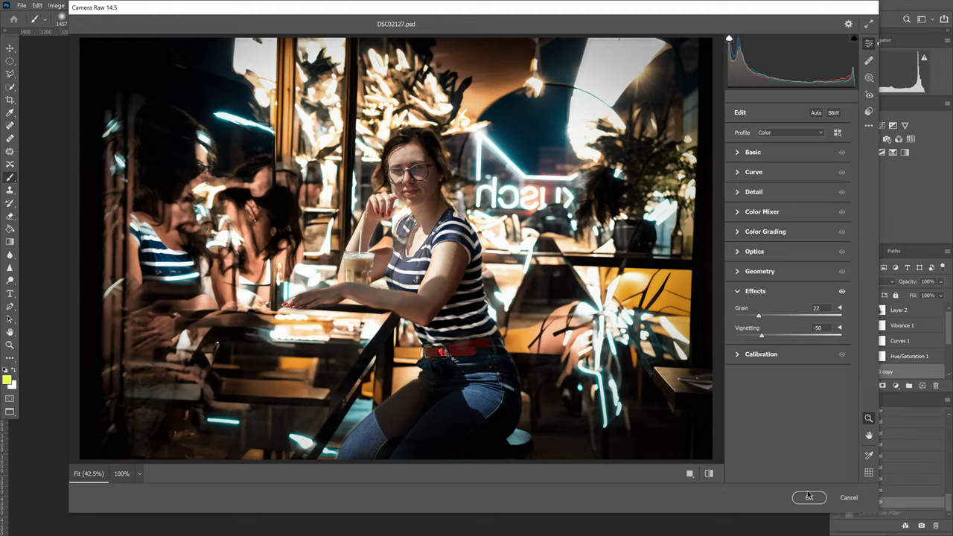
click(808, 497)
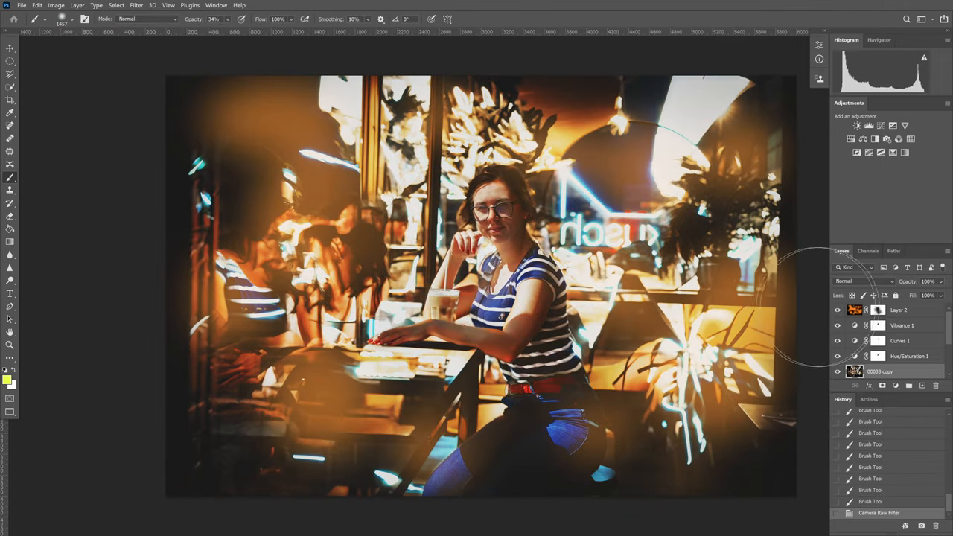